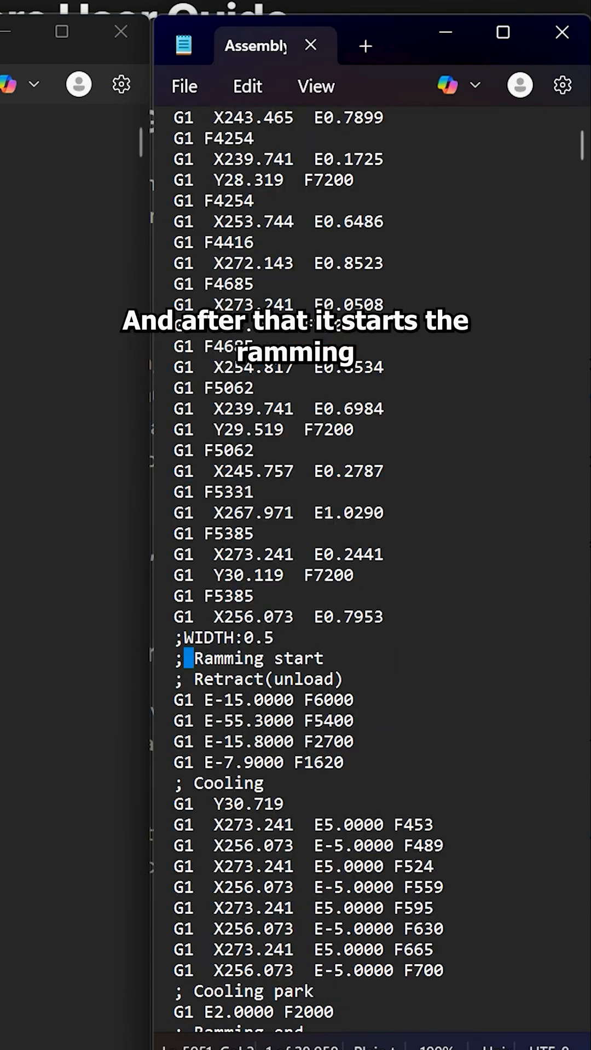
Step: Pick out the F6000 and F5400 feed rates and retraction distances under '; Retract(unload)'
{"action": "left_click_drag", "start_coordinate": [187, 658], "coordinate": [348, 700]}
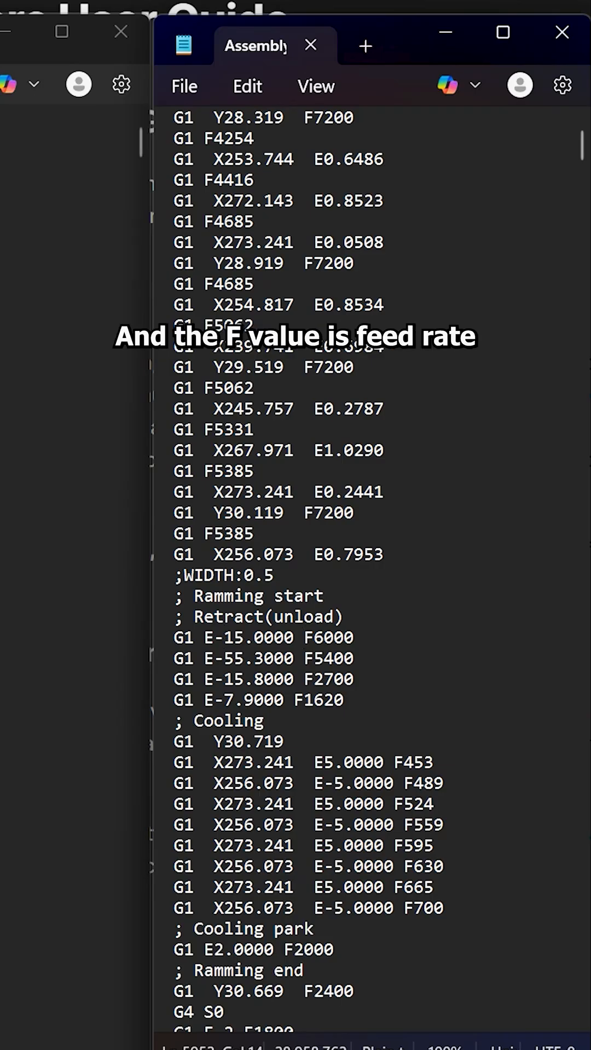
{"action": "double_click", "coordinate": [334, 637]}
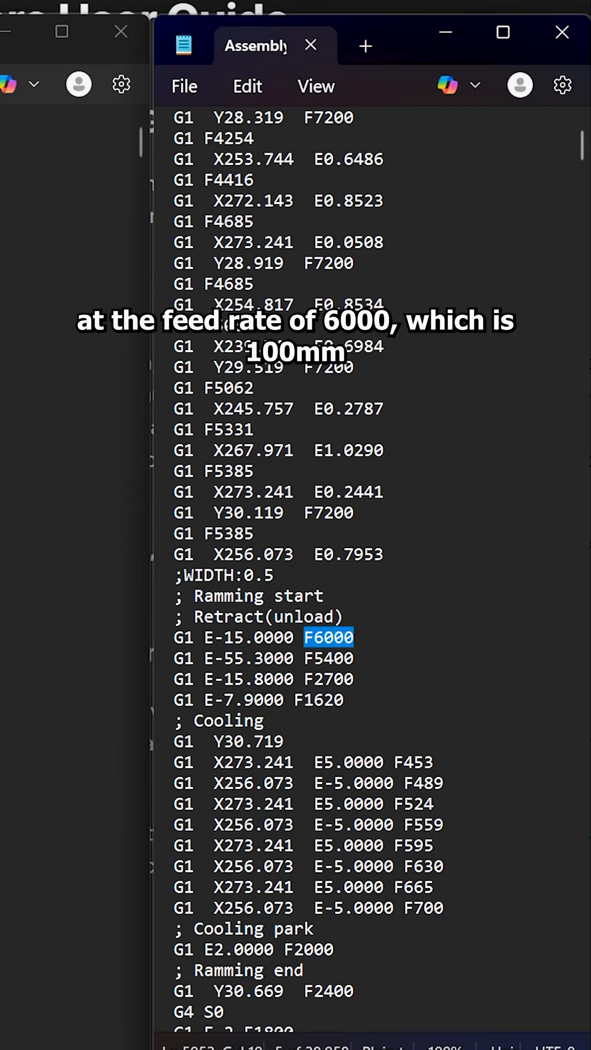
{"action": "mouse_move", "coordinate": [359, 658]}
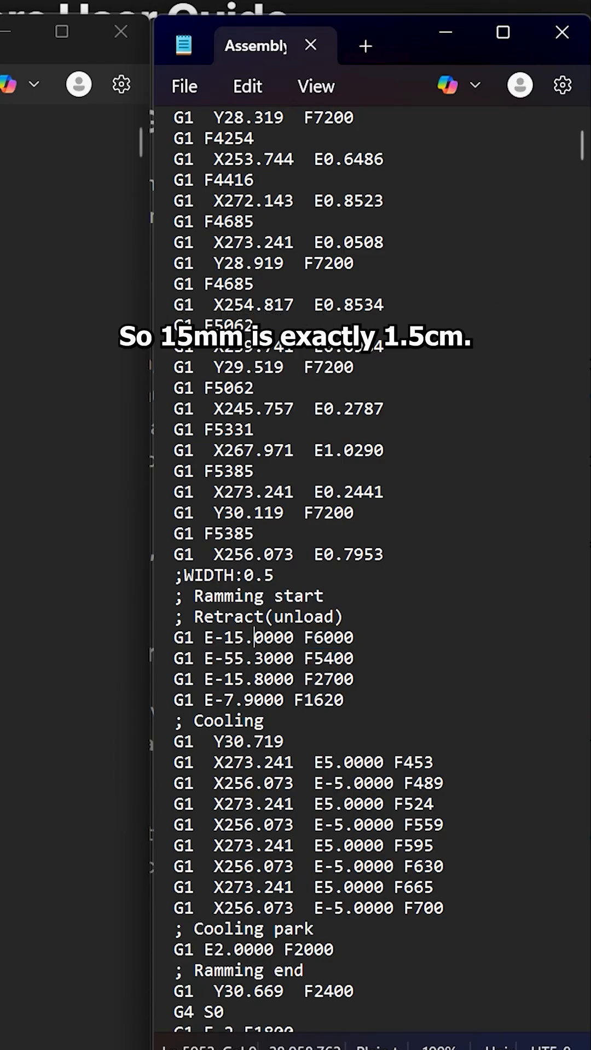
{"action": "double_click", "coordinate": [333, 637]}
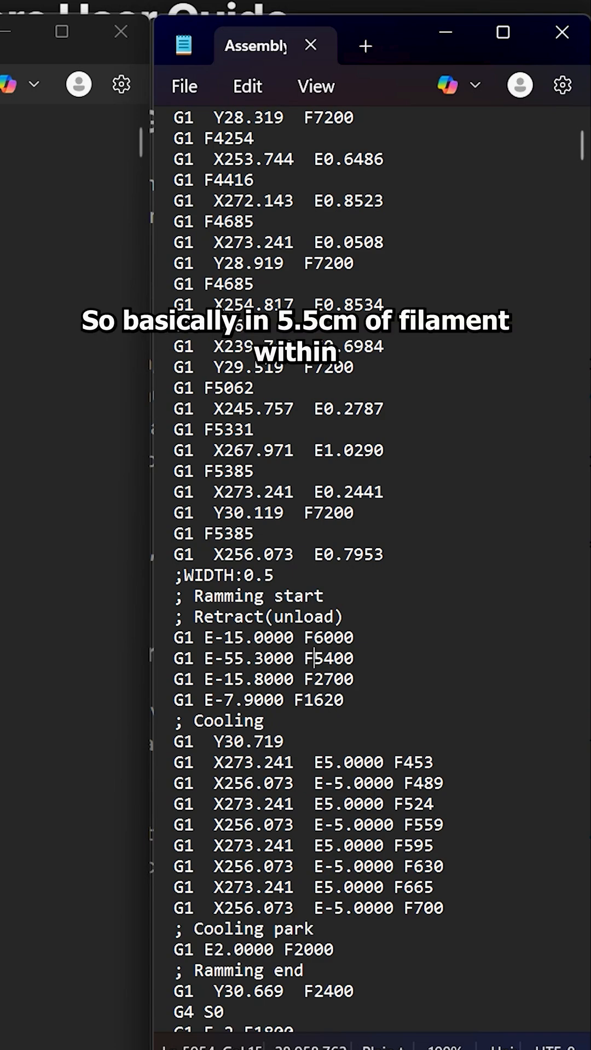
{"action": "double_click", "coordinate": [236, 657]}
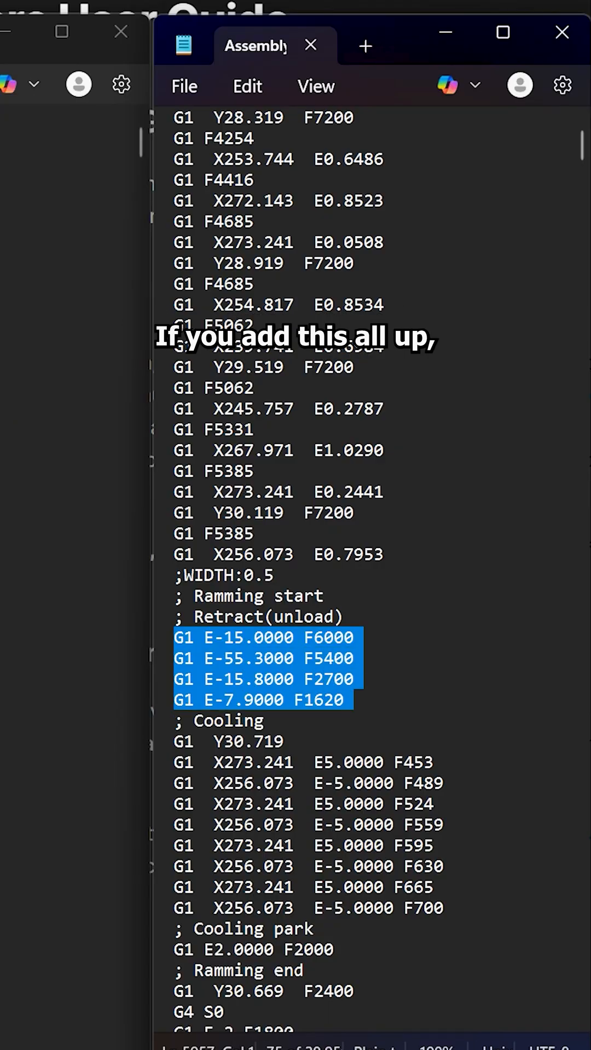
{"action": "mouse_move", "coordinate": [246, 685]}
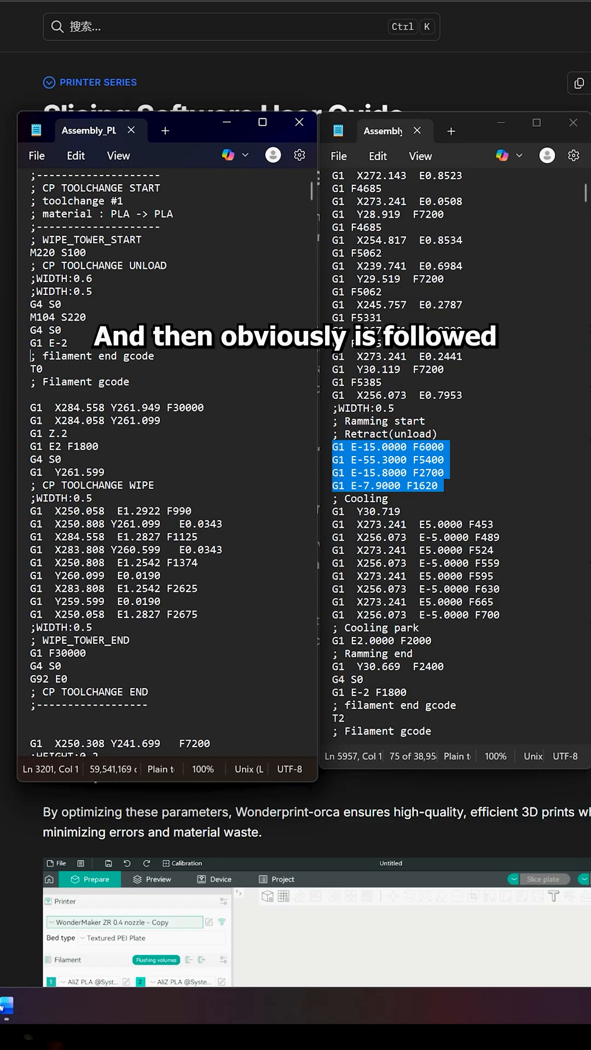
Step: Scroll the second G-code file down past the CP TOOLCHANGE end toward the prime tower section
{"action": "left_click_drag", "start_coordinate": [32, 355], "coordinate": [130, 382]}
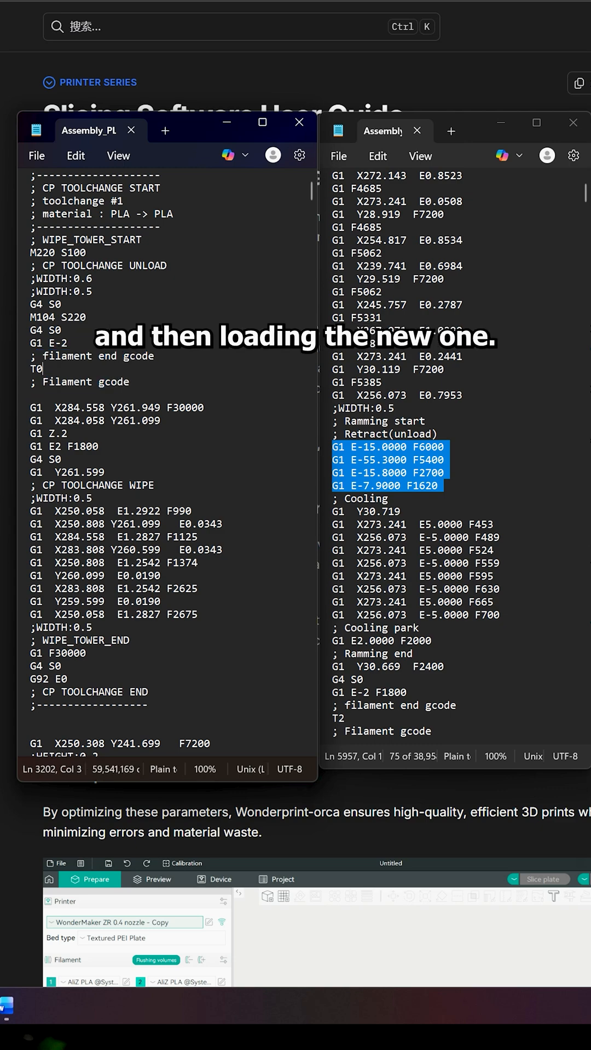
{"action": "scroll", "scroll_direction": "down", "scroll_amount": 3}
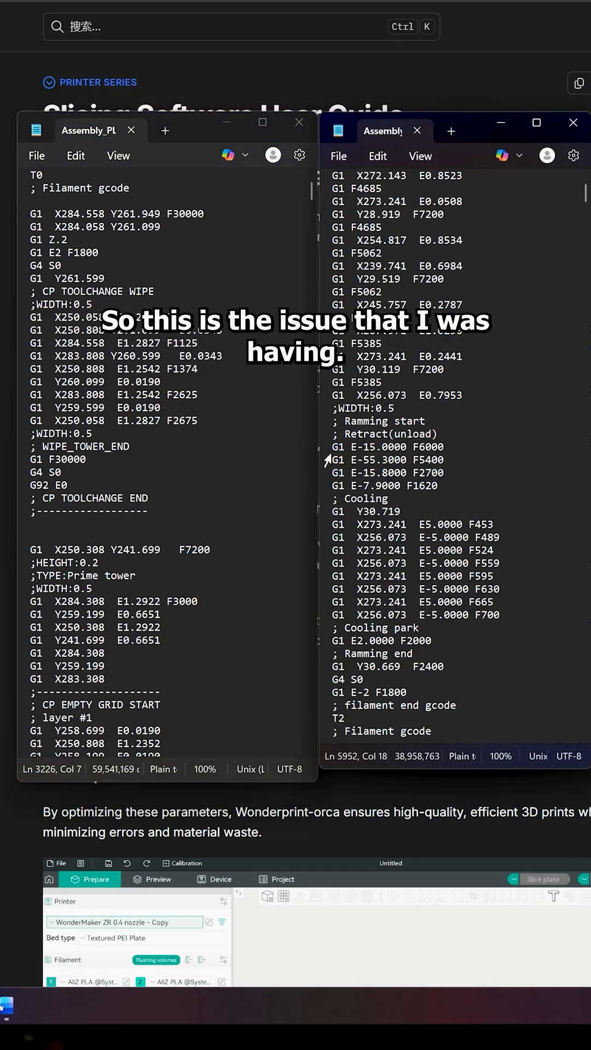
{"action": "mouse_move", "coordinate": [572, 123]}
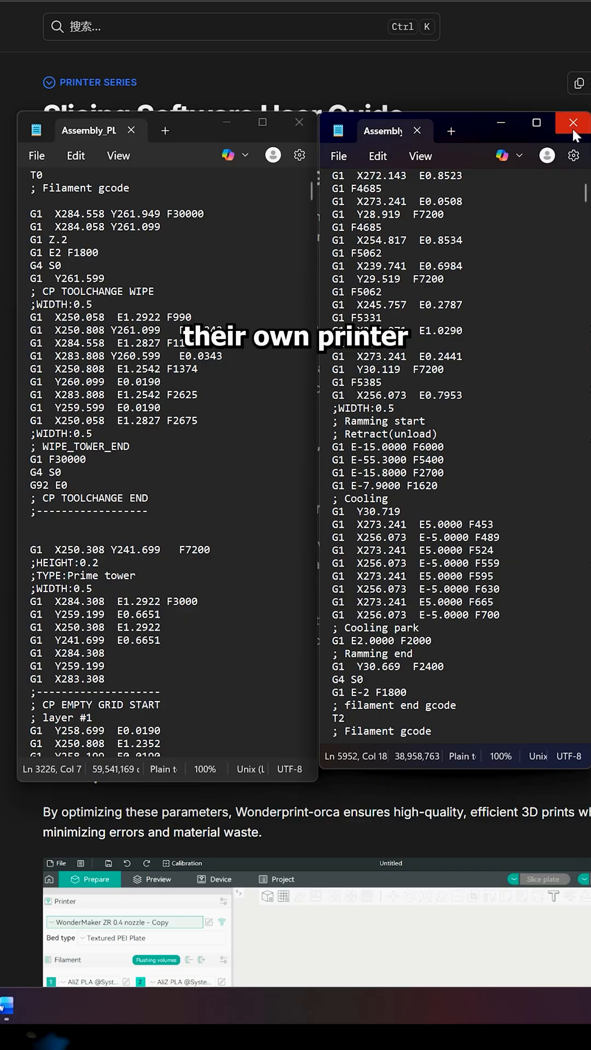